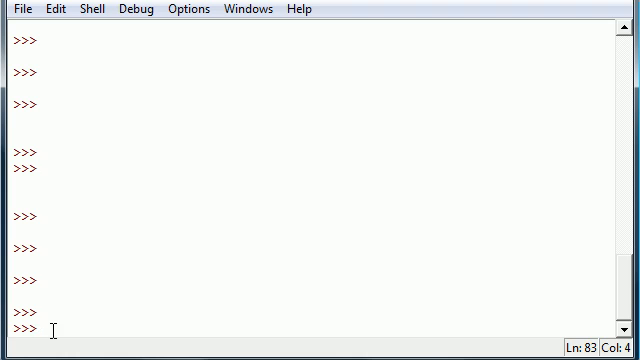
Step: Assign example = [0,1,2,3,4,5,6,7,8,9] at the prompt
text(example[)
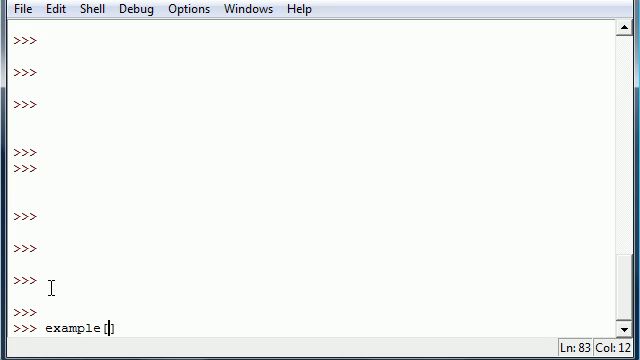
text(0)
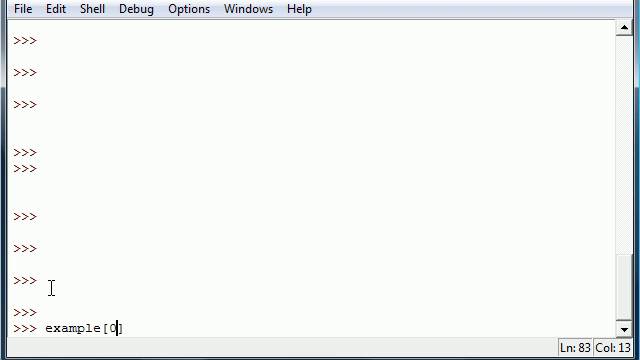
text(,1,2,3,4])
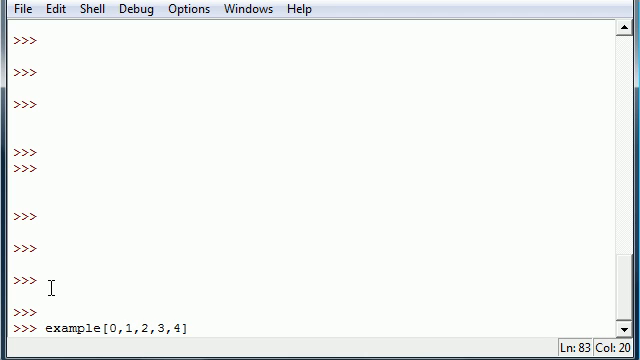
text(,5,6,7,8,9)
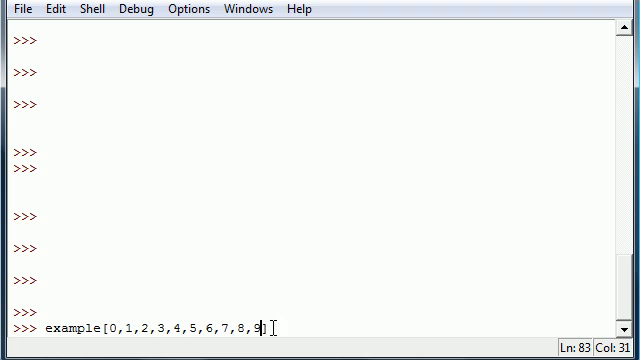
text(])
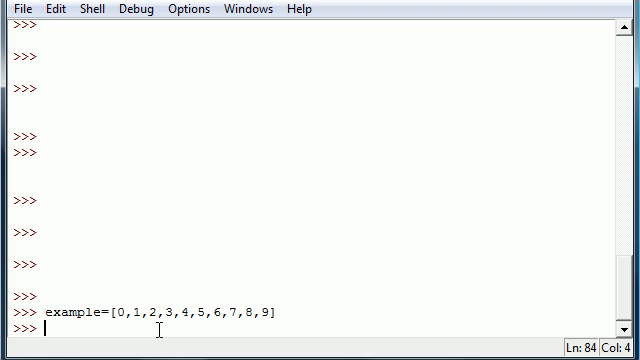
Step: Evaluate example[4:8] to get [4, 5, 6, 7]
text(example[])
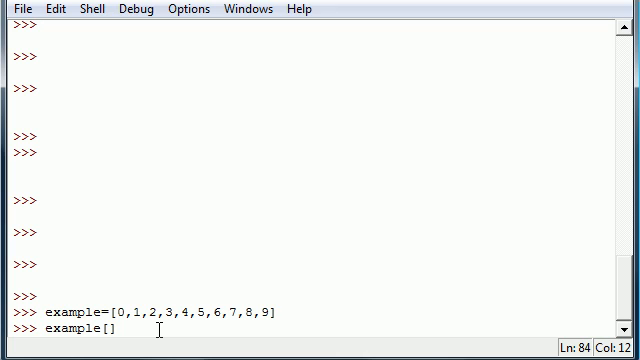
text(4)
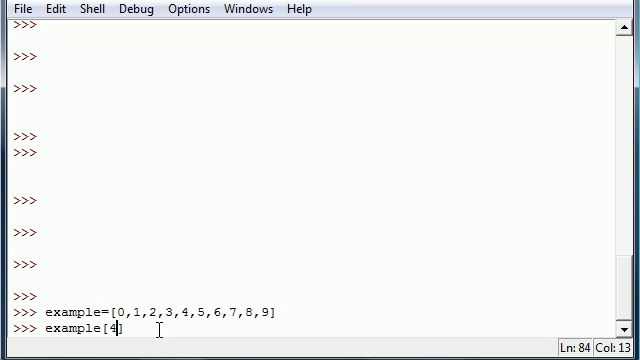
text(:8])
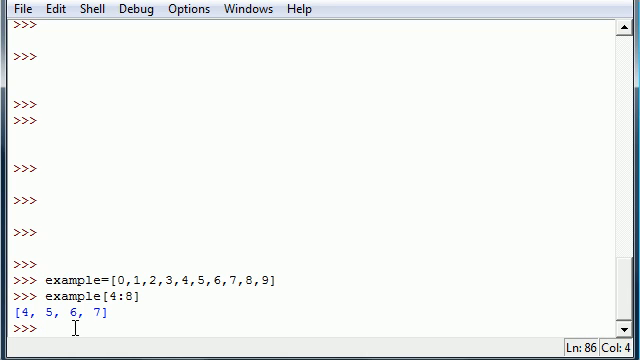
Step: Evaluate example[4:9] giving [4, 5, 6, 7, 8] and example[4:10] giving [4, 5, 6, 7, 8, 9]
text(example)
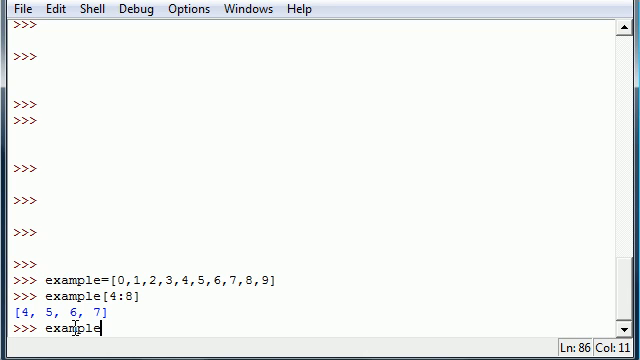
text([4:9])
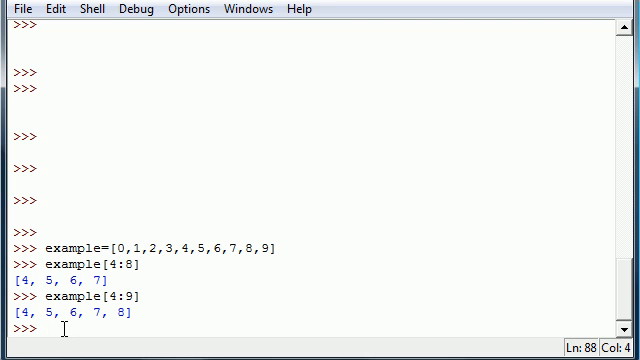
text(example[])
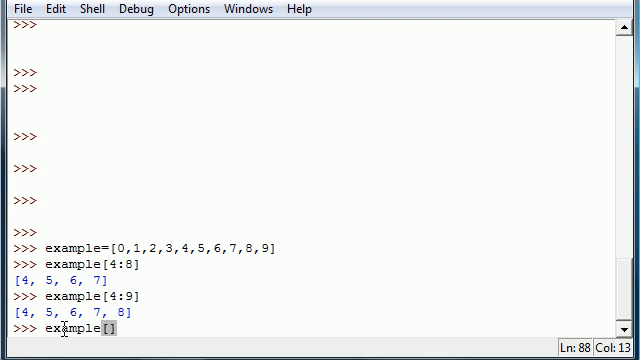
text(4:)
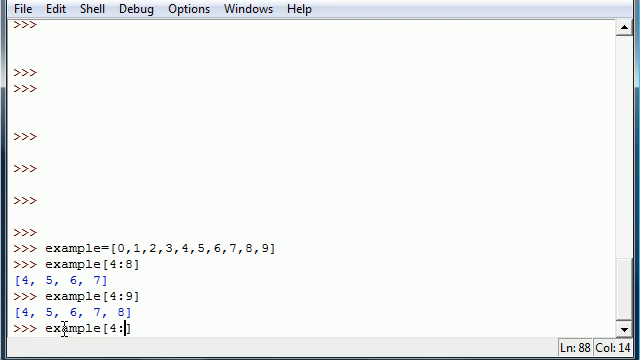
text(10)
key(Return)
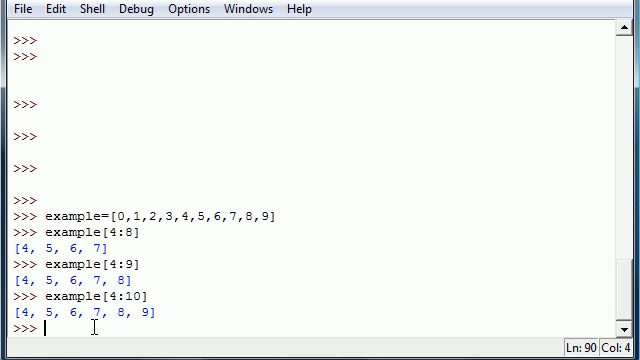
Step: Evaluate example[-5:-1] giving [5, 6, 7, 8] and example[-5:0] giving []
text(example[])
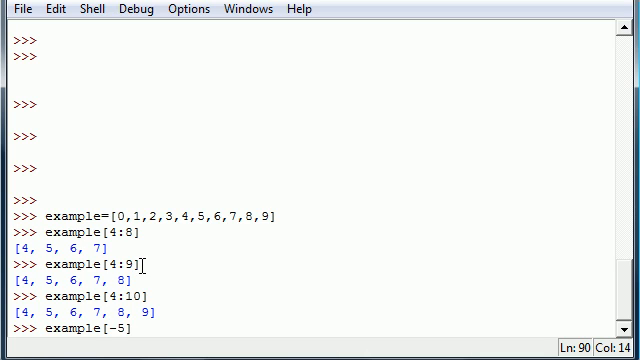
text(:-1)
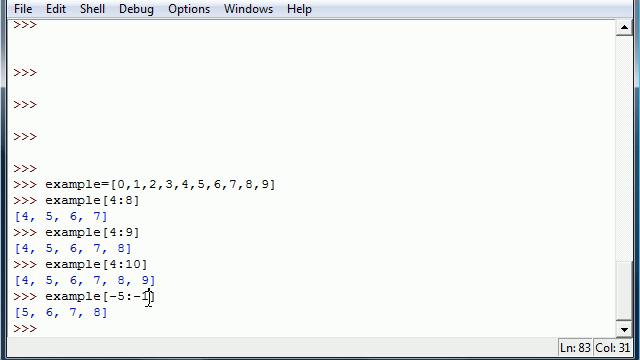
double_click(144, 298)
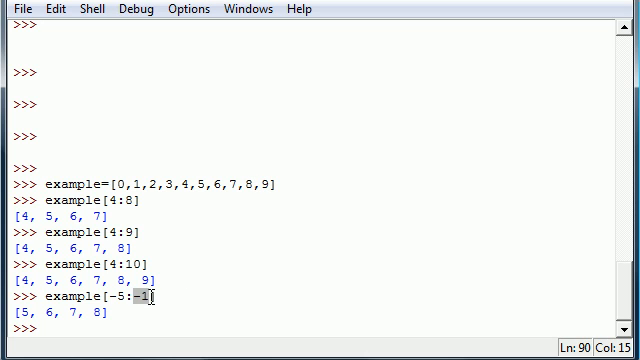
text(e)
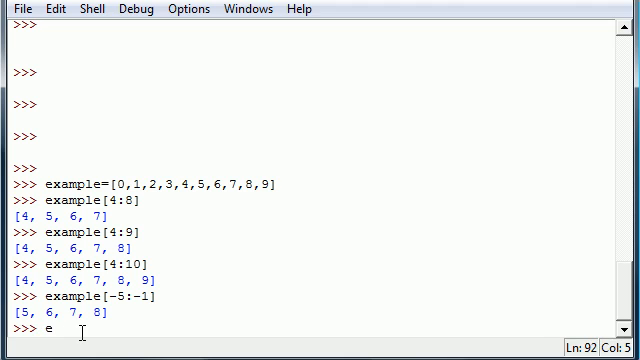
text(xample[])
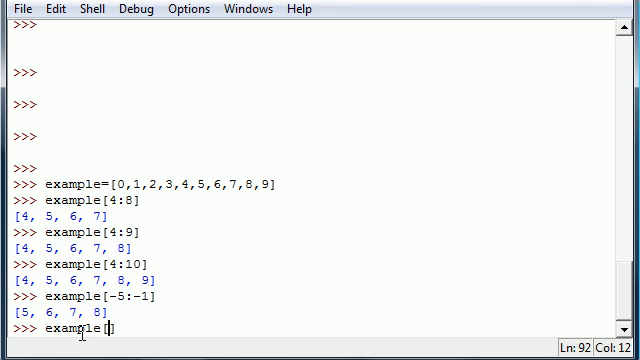
text(-5:0)
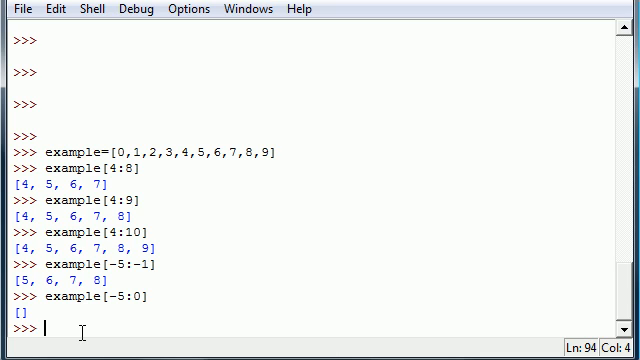
Step: Evaluate the open-ended slice example[-5:] to get [5, 6, 7, 8, 9]
text(example)
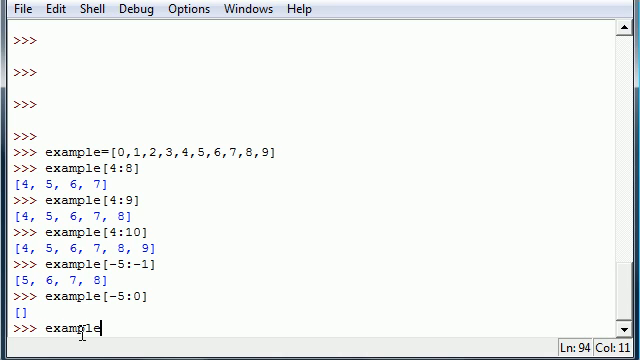
text([)
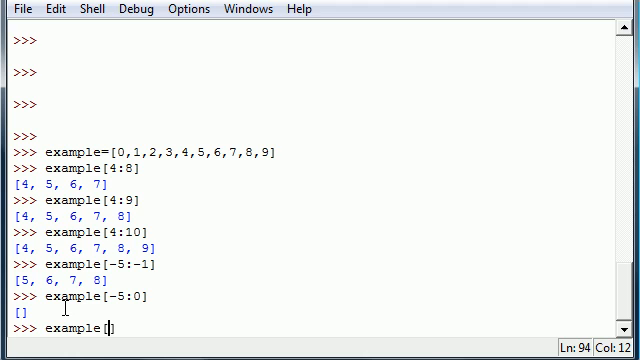
text(-5:)
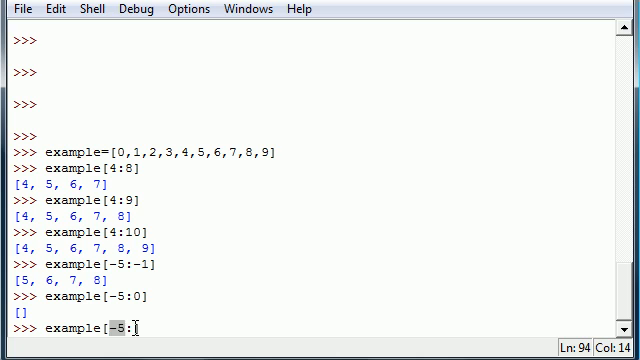
text(])
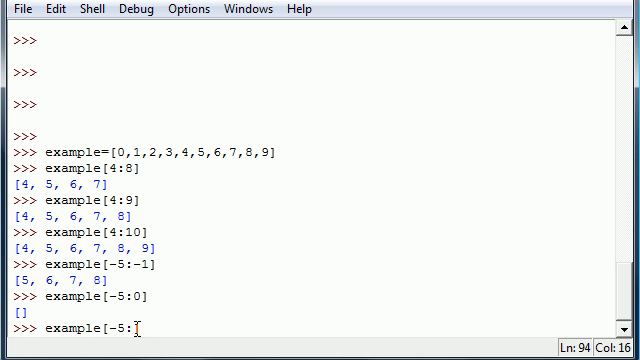
key(BackSpace)
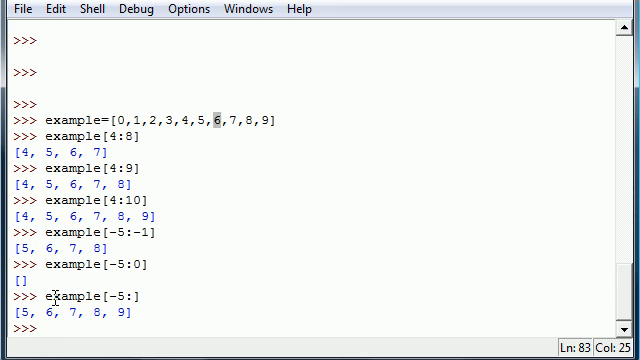
text(example)
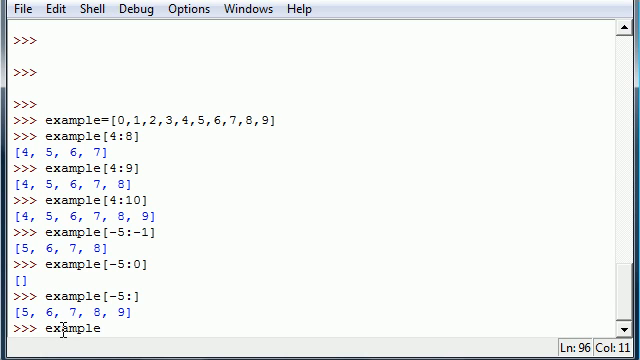
Step: Evaluate the open-start slice example[:7] to get [0, 1, 2, 3, 4, 5, 6]
text([)
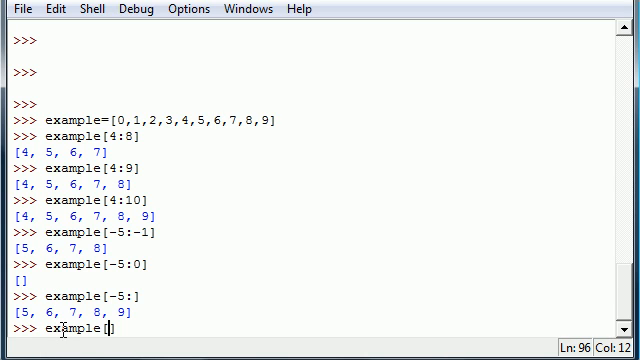
text(3:)
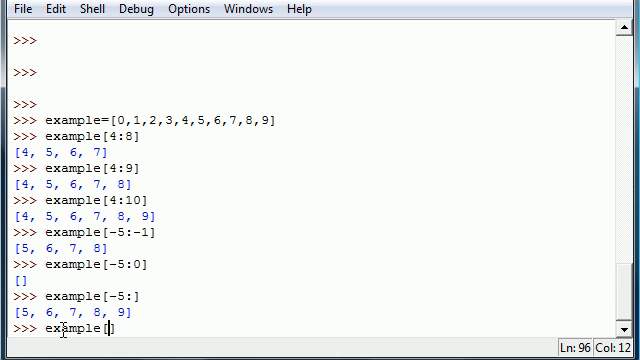
text(:7)
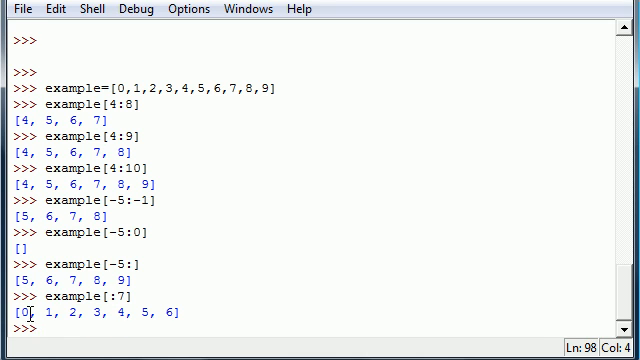
drag(108, 316, 176, 316)
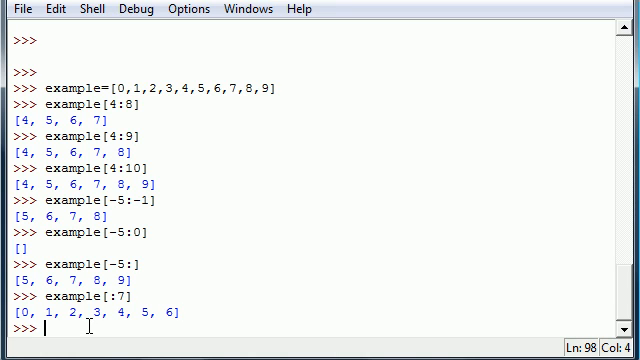
Step: Evaluate example[:] to print a full copy of the list 0 through 9
text(example[:)
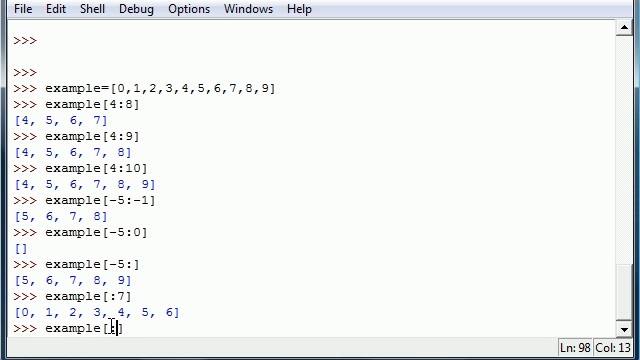
text(])
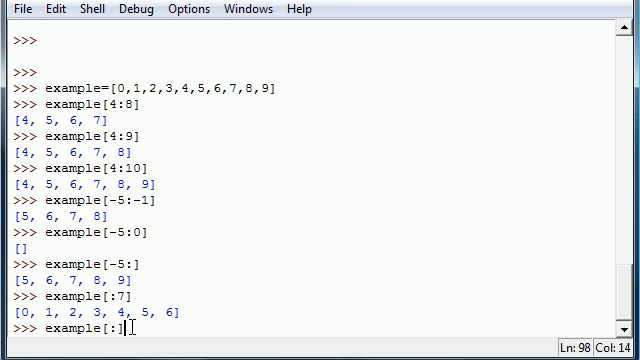
key(enter)
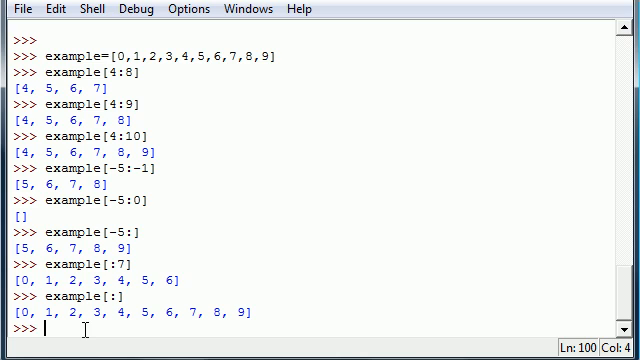
text(example[)
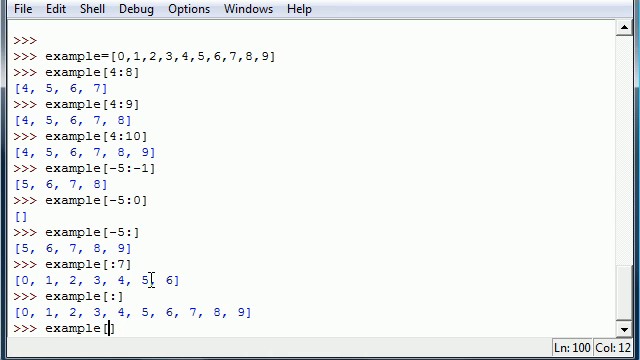
Step: Evaluate the stepped slice example[1:8:2] to get [1, 3, 5, 7]
text(1:)
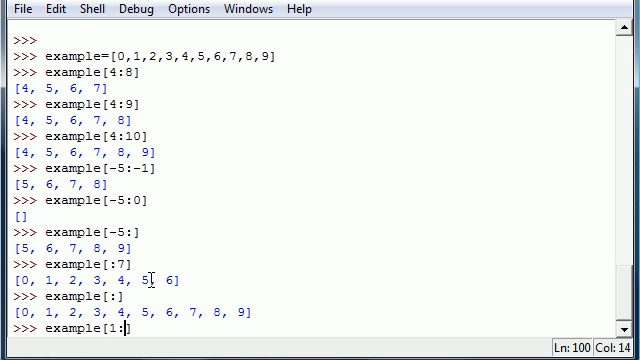
text(8])
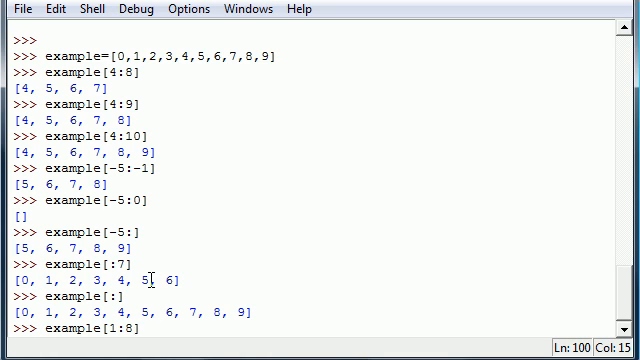
text(])
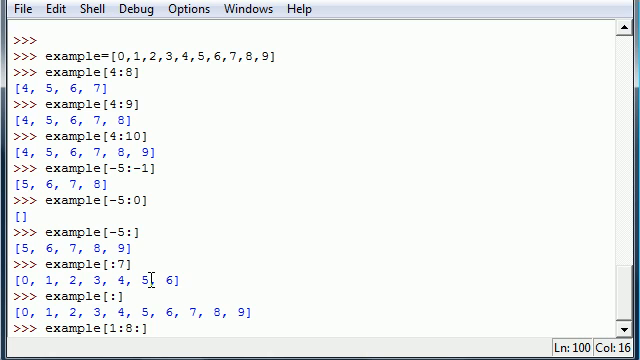
text(2)
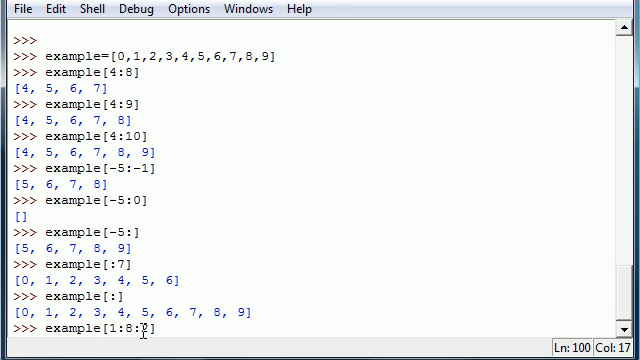
text(])
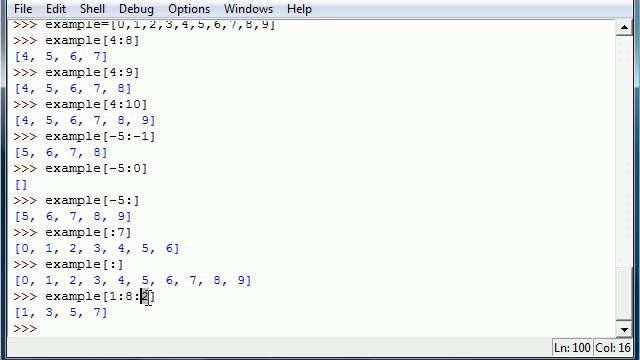
key(Return)
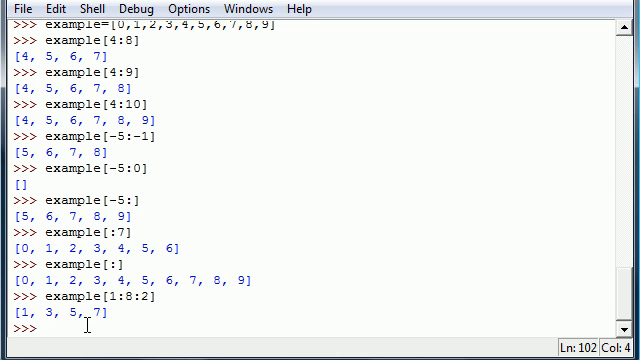
Step: Evaluate the reverse slice example[10:0:-2] to get [9, 7, 5, 3, 1]
text(example[)
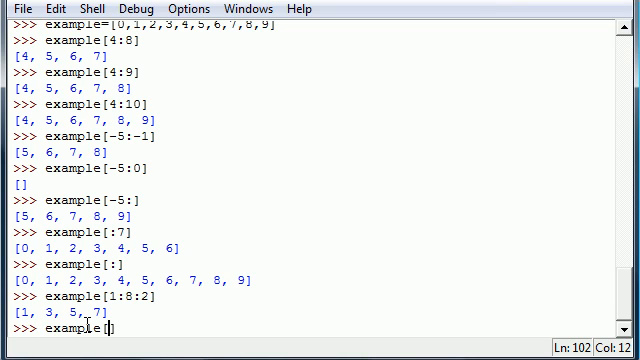
text(10:0)
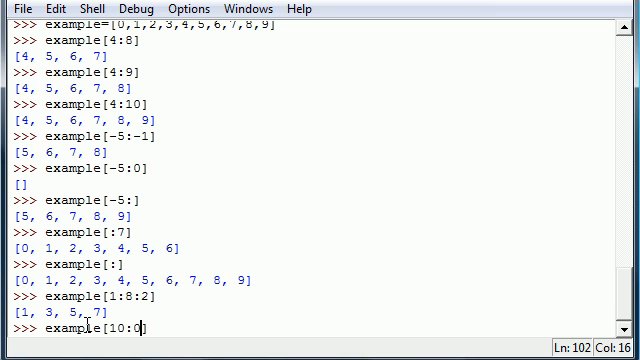
text(:-)
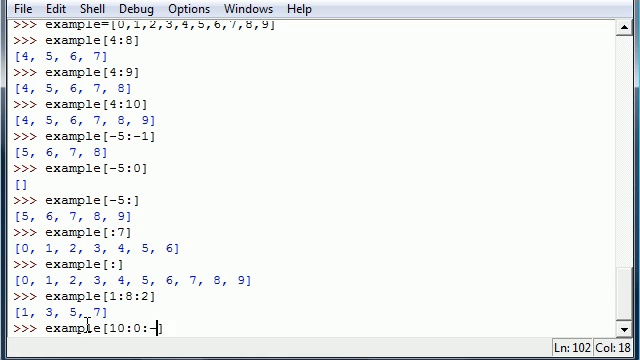
text(2)
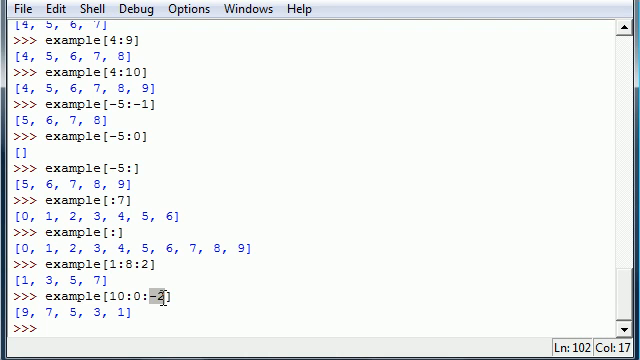
key(enter)
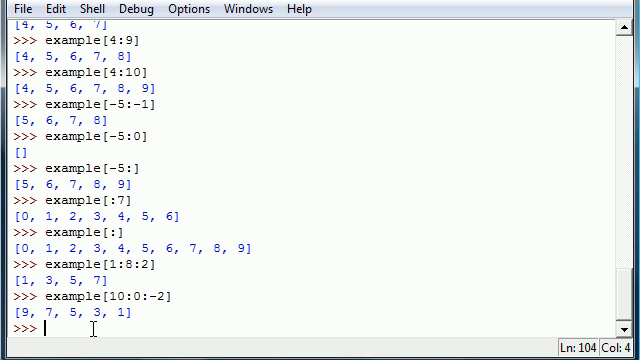
Step: Evaluate example[::-2] to get [9, 7, 5, 3, 1]
text(example[])
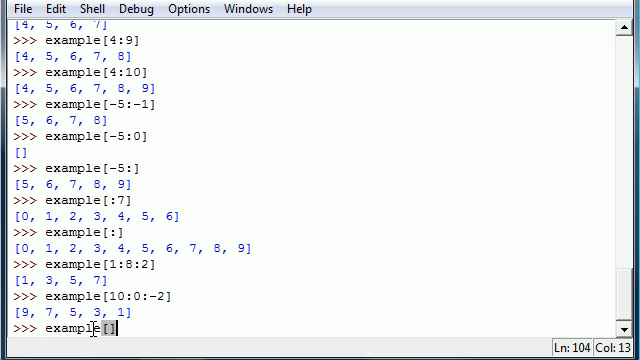
text(::)
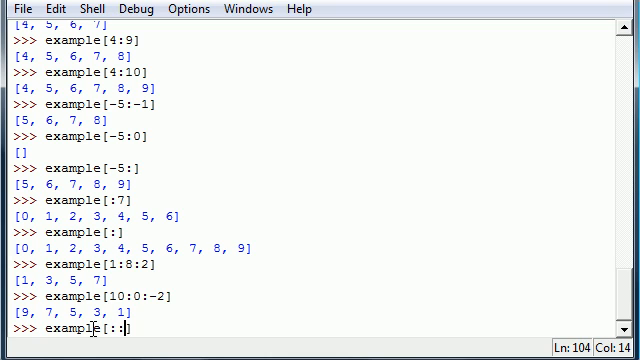
text(-2)
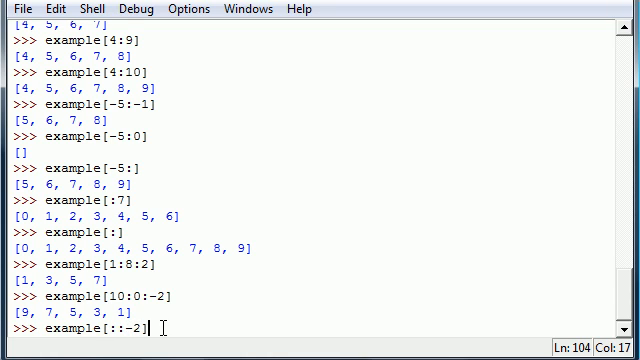
key(enter)
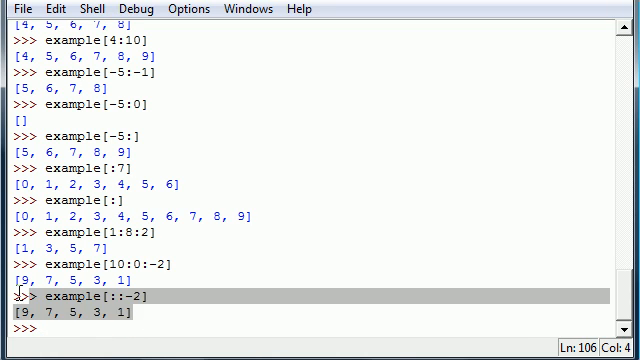